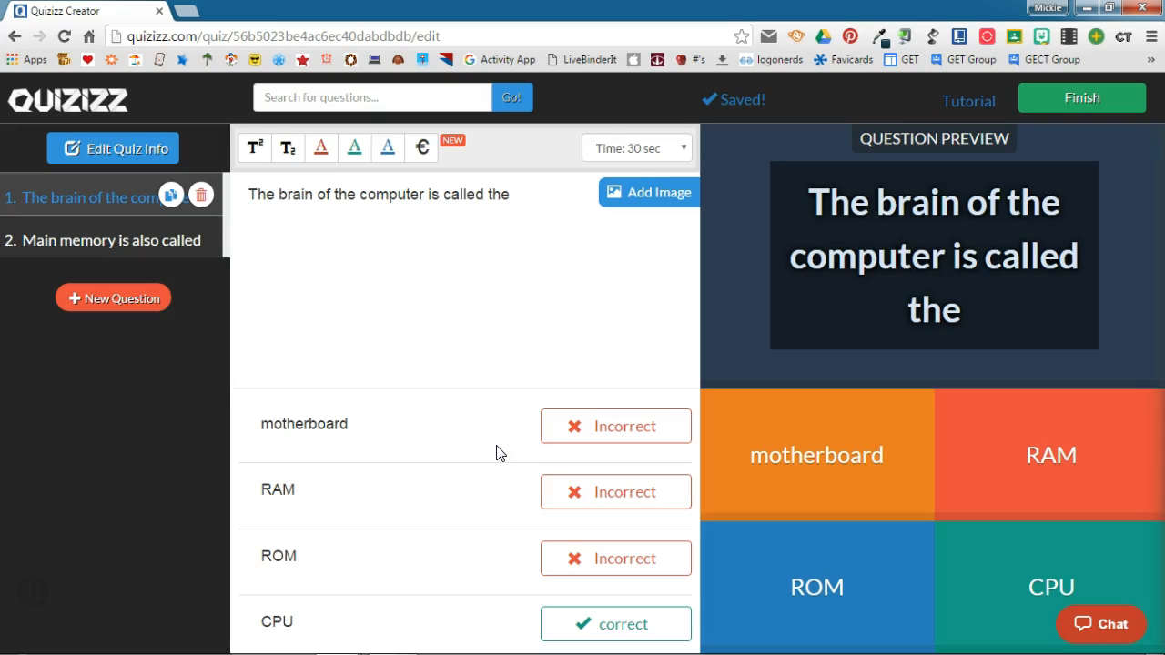
Search other quizzes for 'mother' and browse the motherboard quiz results.
{"action": "left_click", "coordinate": [277, 622]}
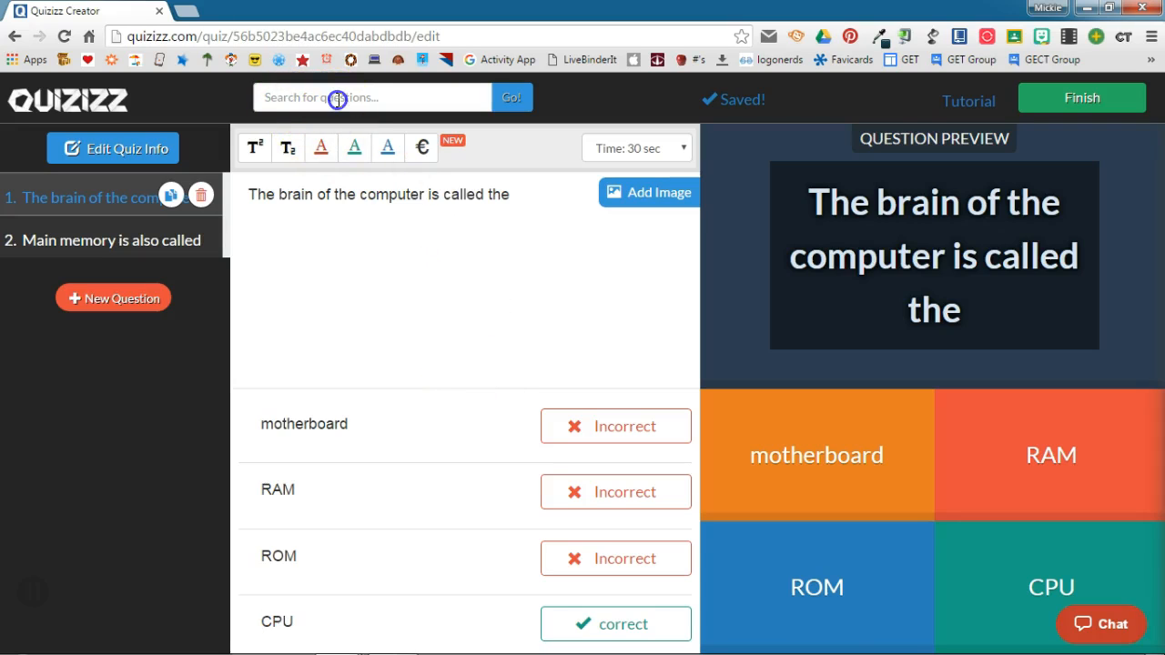
{"action": "left_click", "coordinate": [371, 97]}
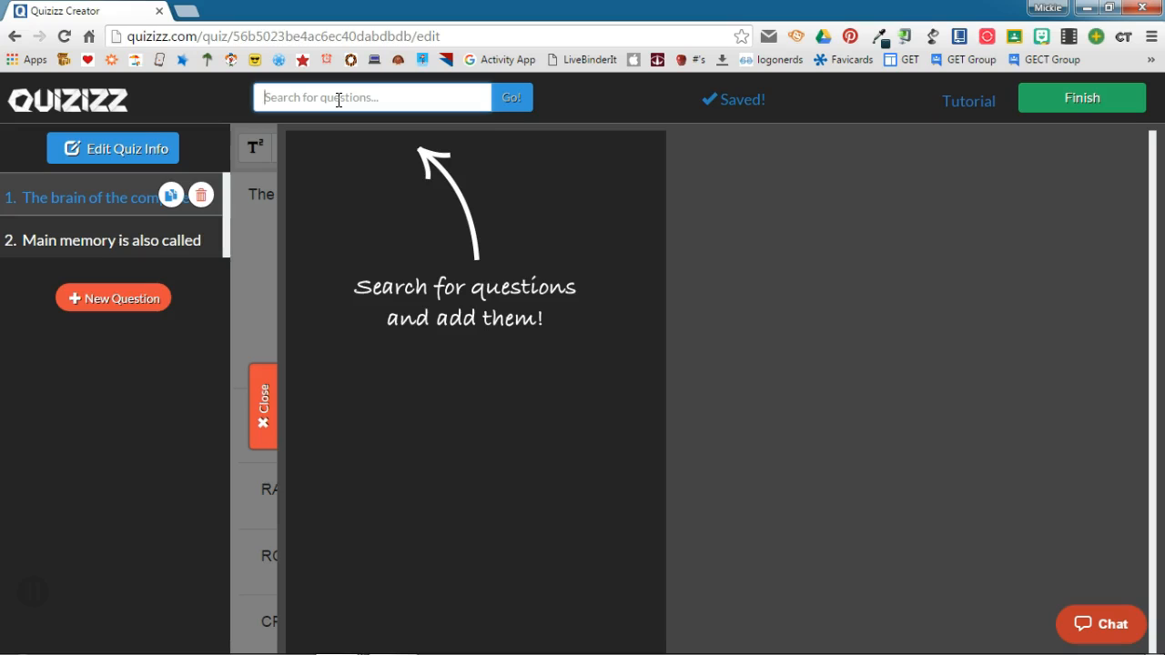
{"action": "type", "text": "motherboard"}
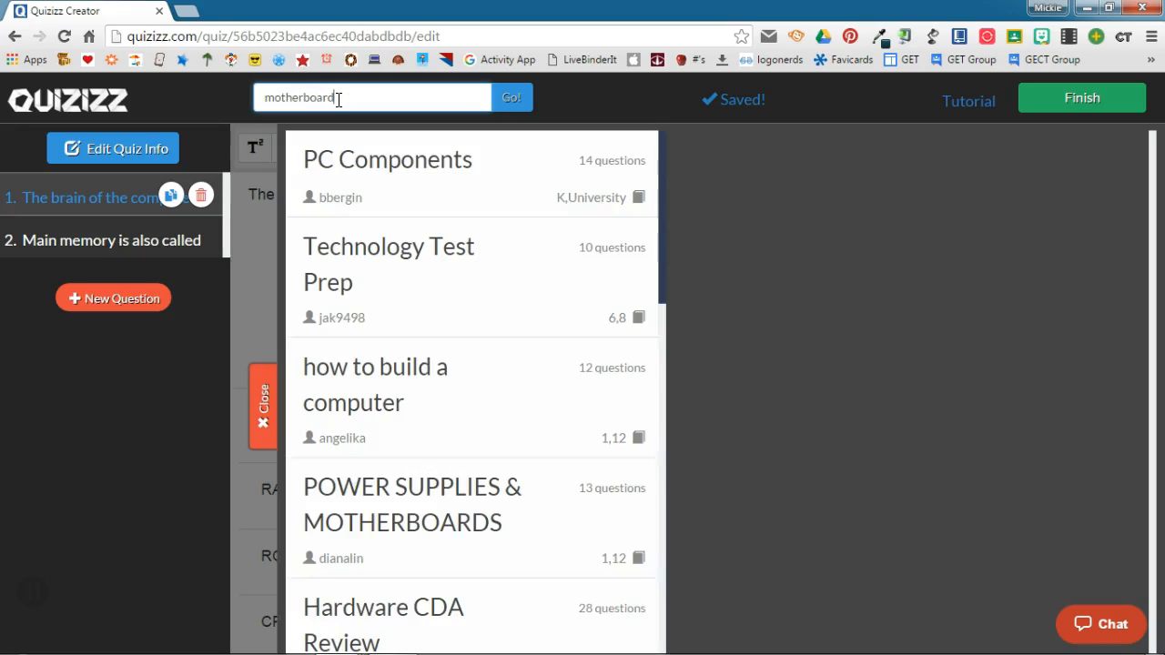
{"action": "scroll", "scroll_direction": "down", "scroll_amount": 3}
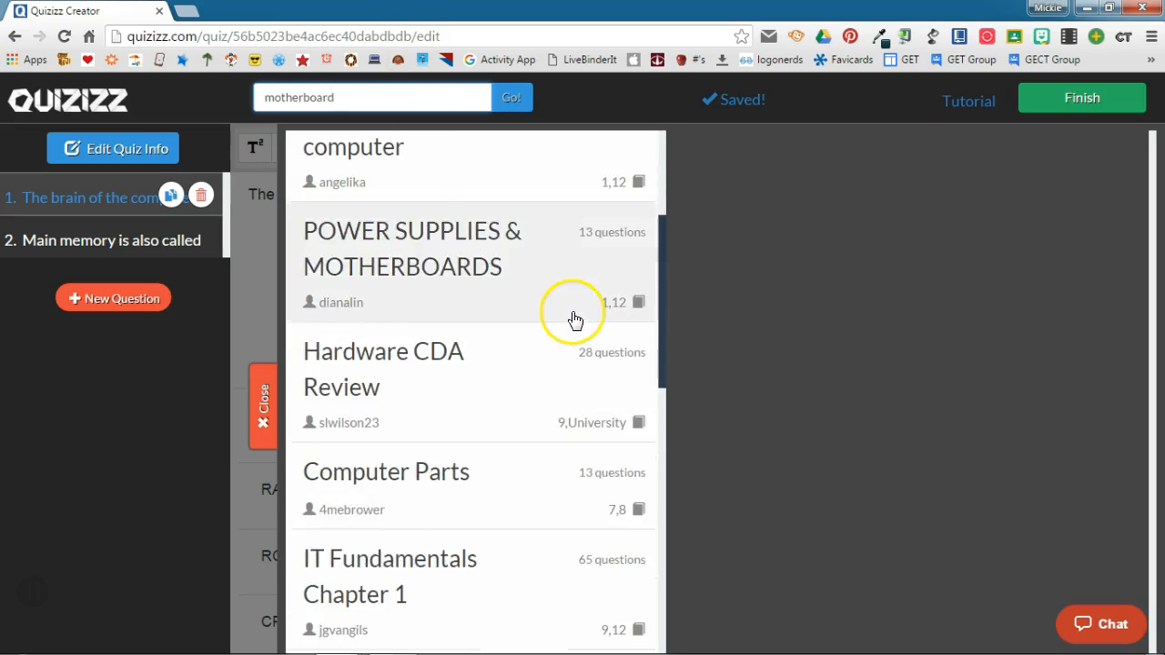
Add the 'which material comes next after the power supply?' question from 'how to build a computer'.
{"action": "scroll", "scroll_direction": "down", "scroll_amount": 3}
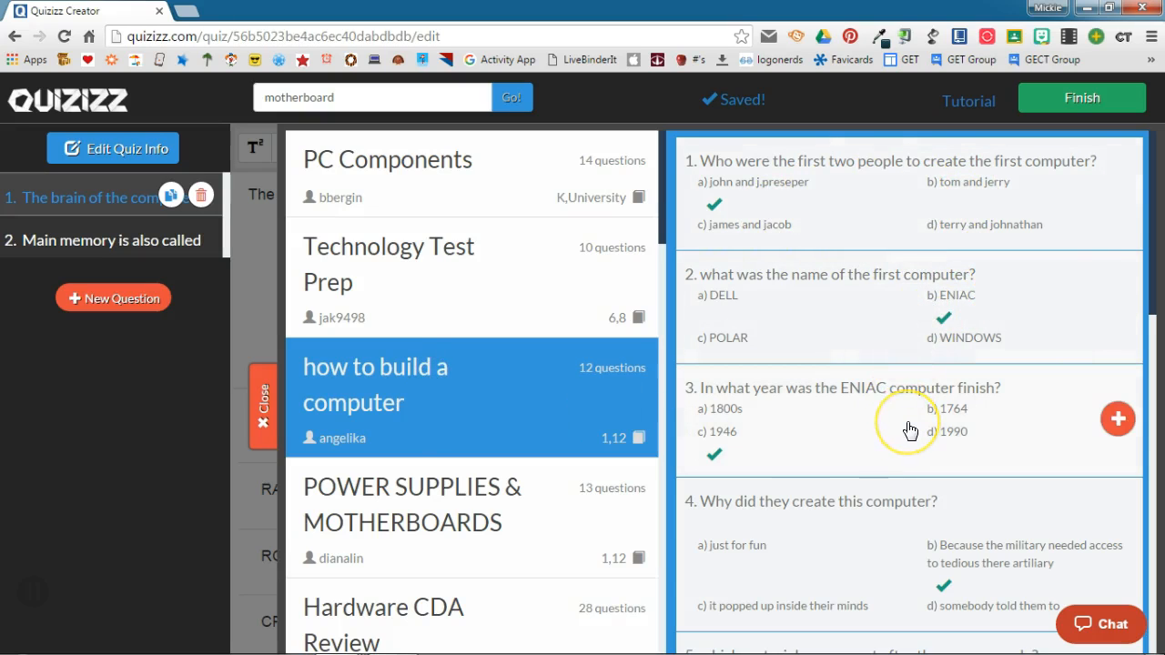
{"action": "scroll", "scroll_direction": "down", "scroll_amount": 3}
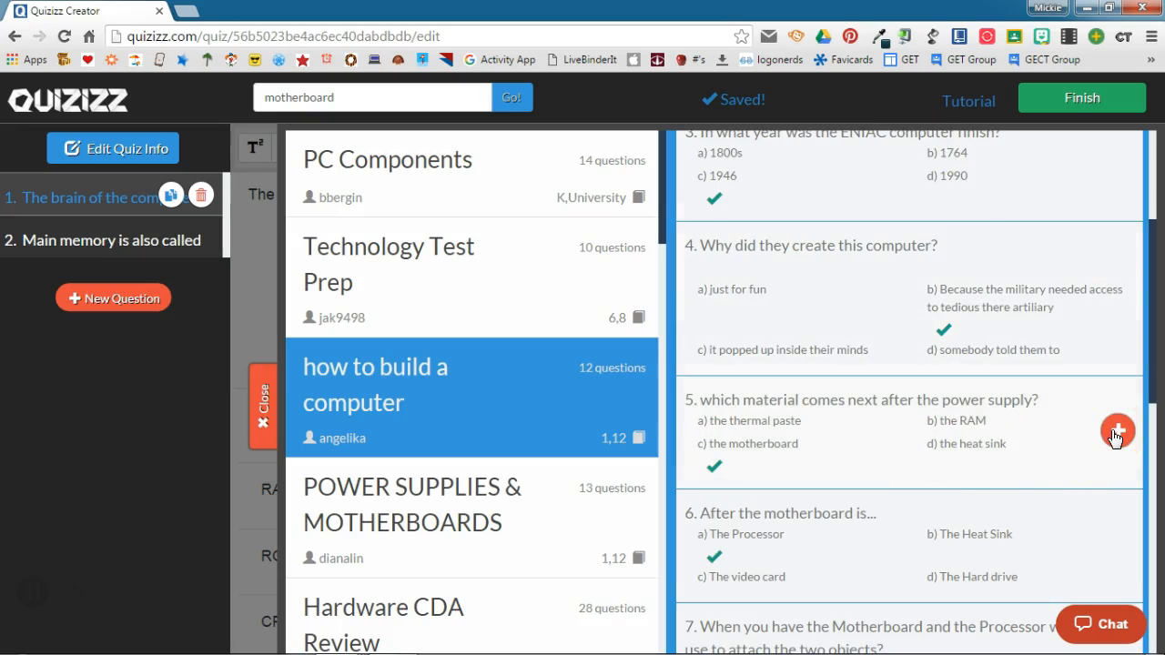
{"action": "left_click", "coordinate": [1117, 430]}
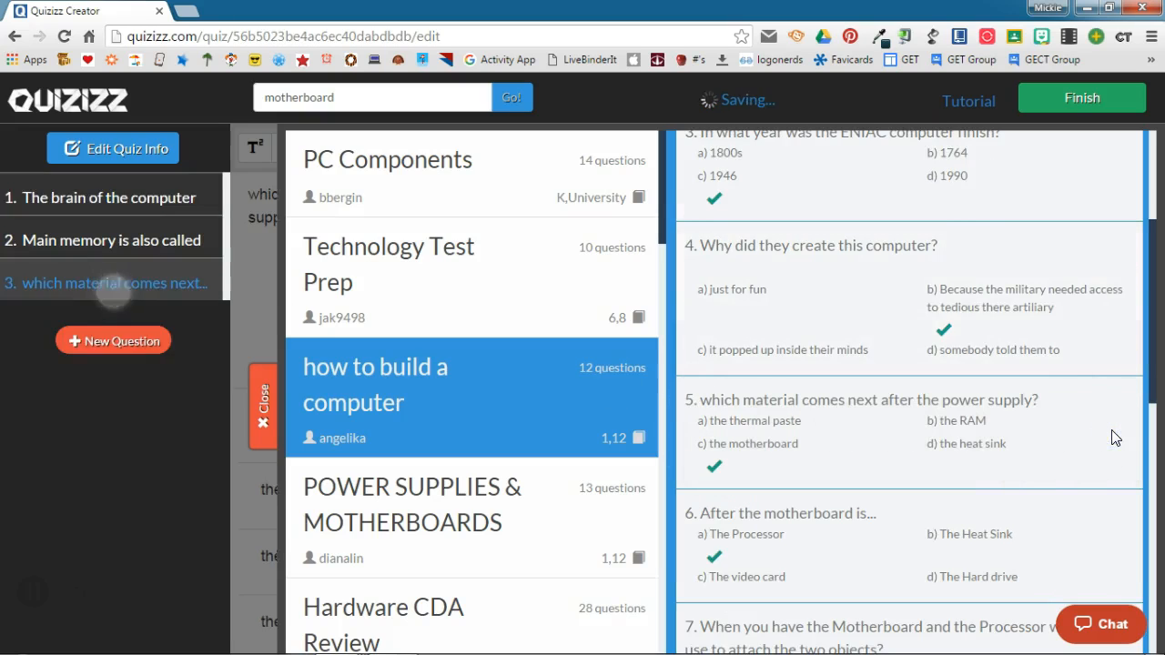
{"action": "mouse_move", "coordinate": [118, 292]}
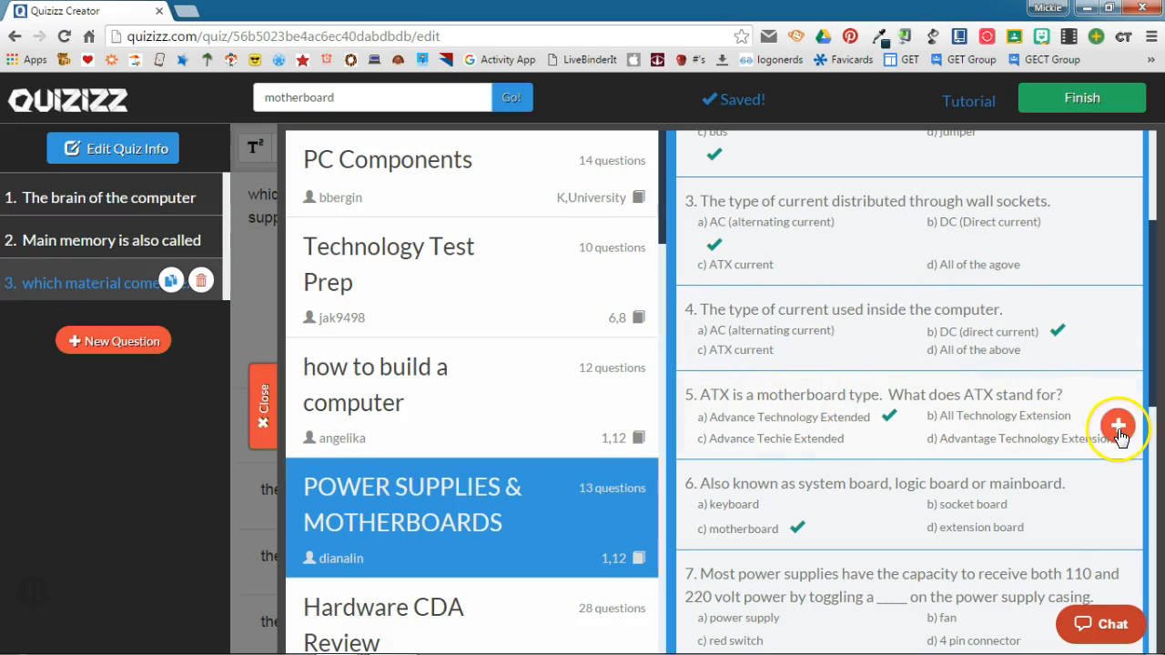
Add the ATX question from POWER SUPPLIES & MOTHERBOARDS and open it as question 4.
{"action": "left_click", "coordinate": [1117, 427]}
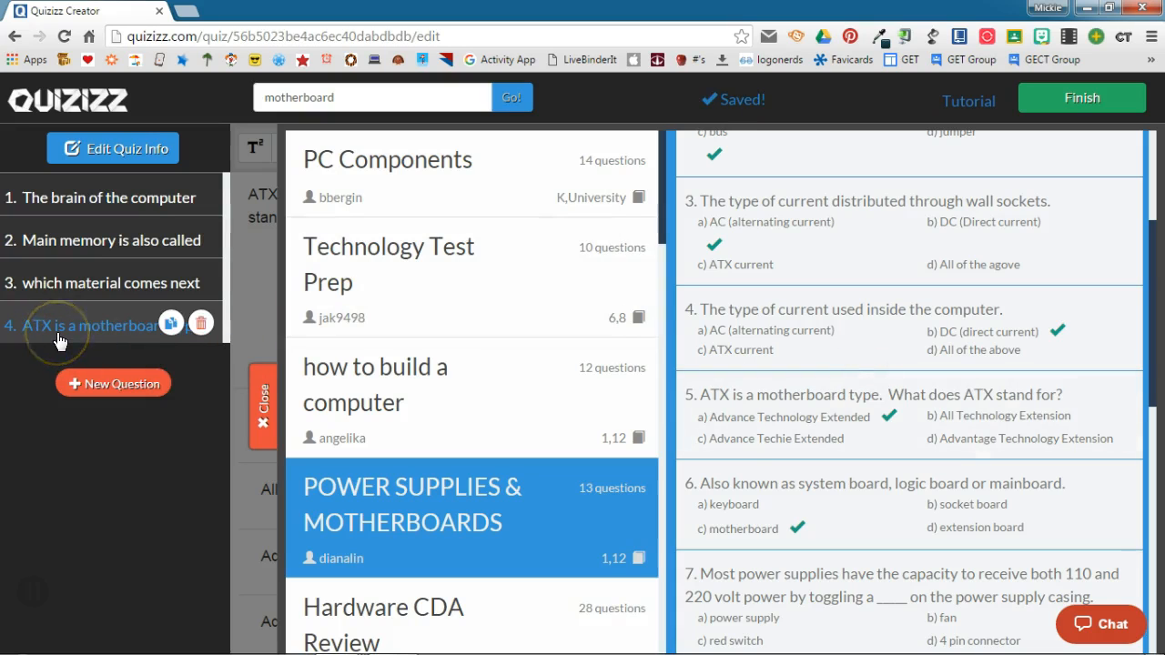
{"action": "left_click", "coordinate": [91, 325]}
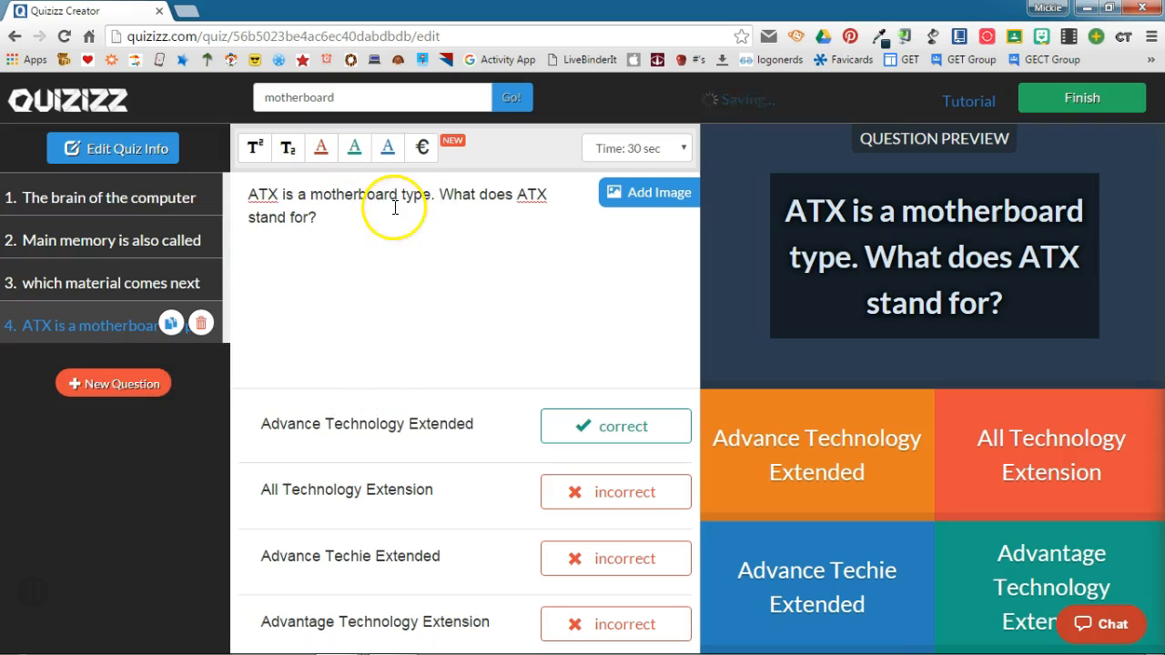
{"action": "mouse_move", "coordinate": [648, 192]}
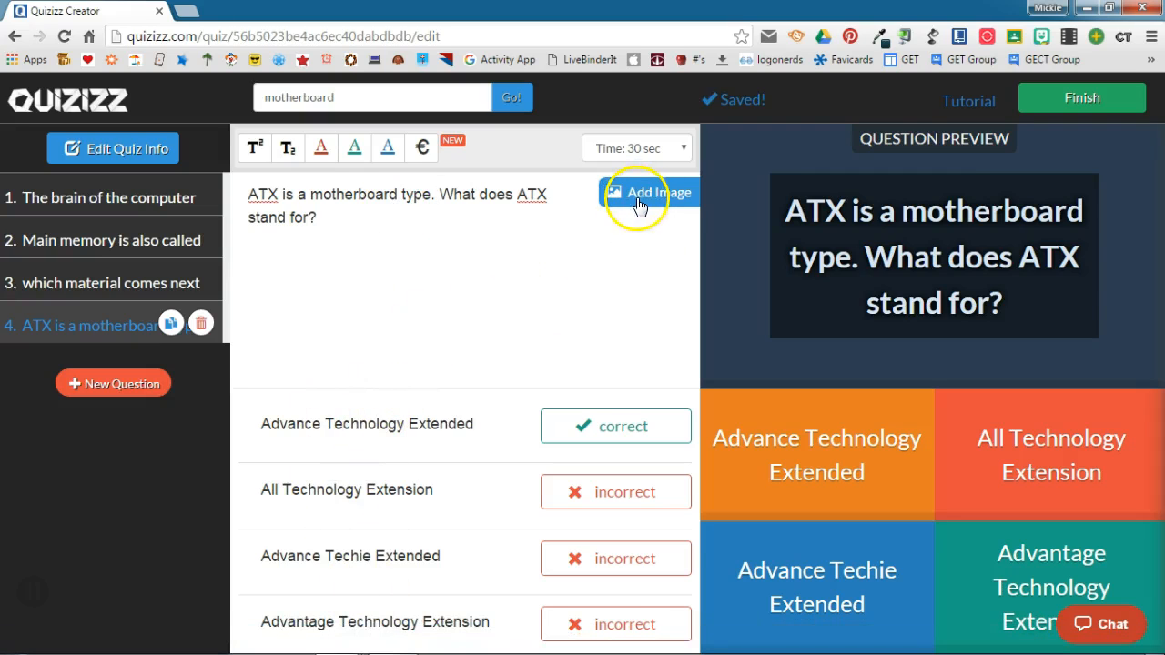
{"action": "mouse_move", "coordinate": [442, 294]}
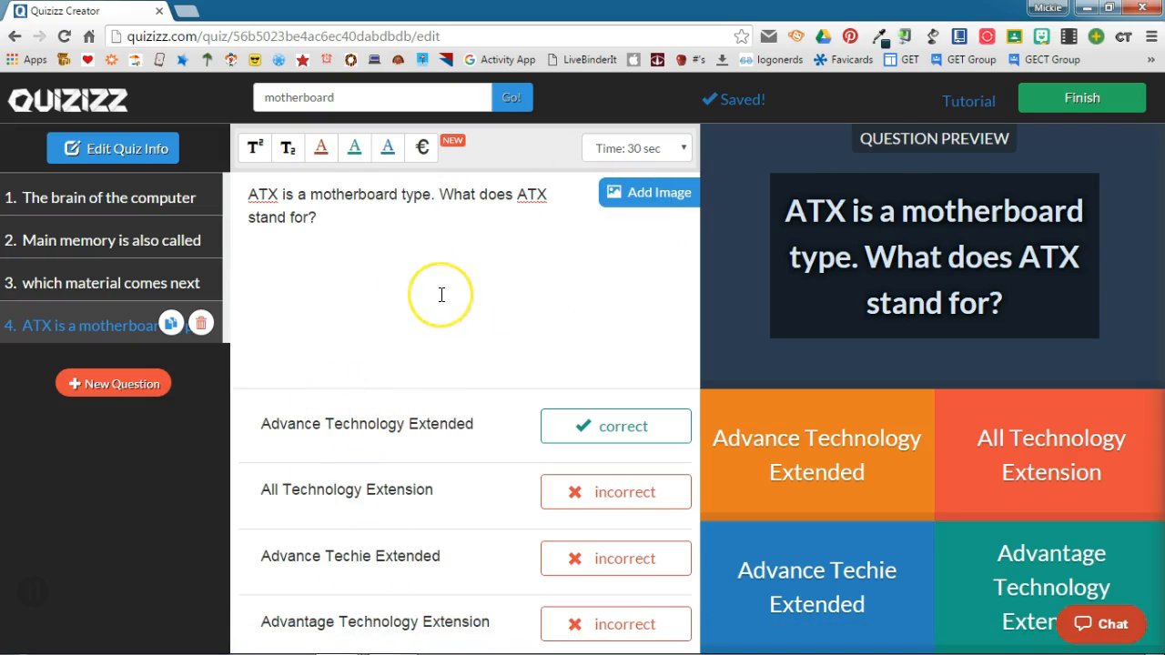